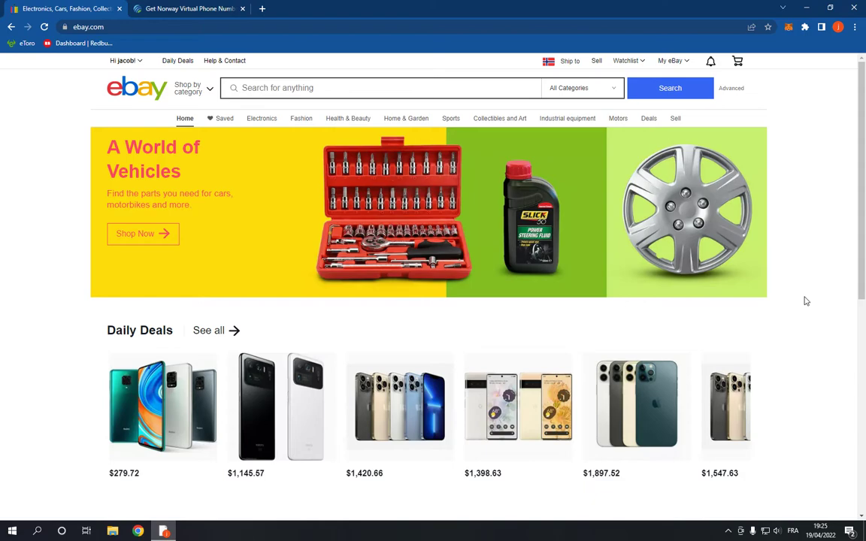
pyautogui.moveTo(108, 70)
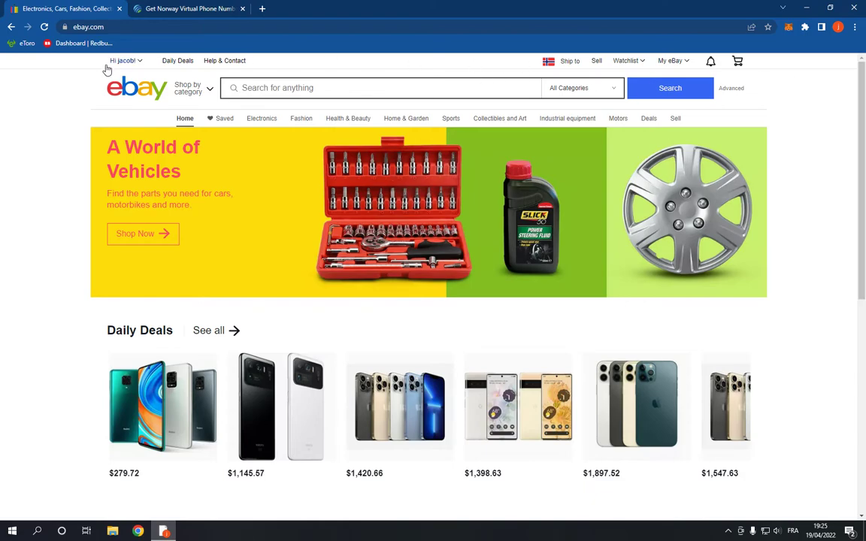
# Step: Open Account settings from the 'Hi jacob!' account menu
pyautogui.click(124, 61)
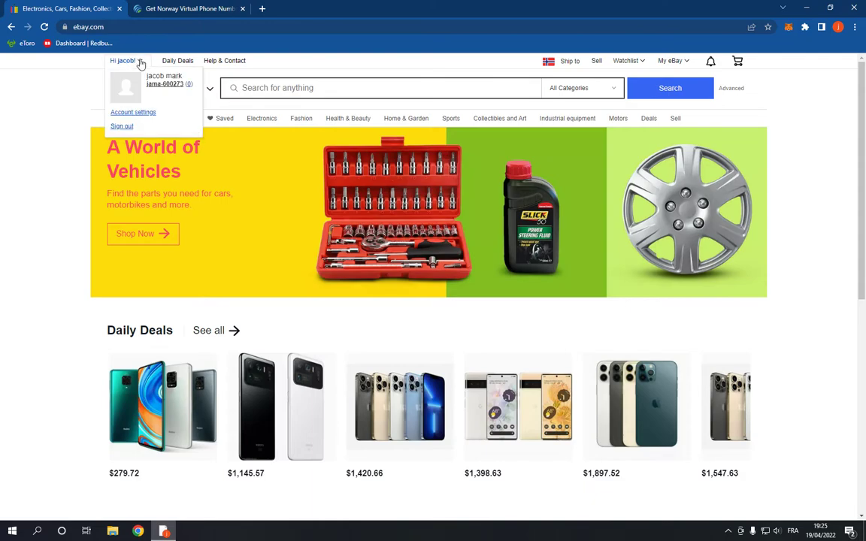
pyautogui.moveTo(133, 112)
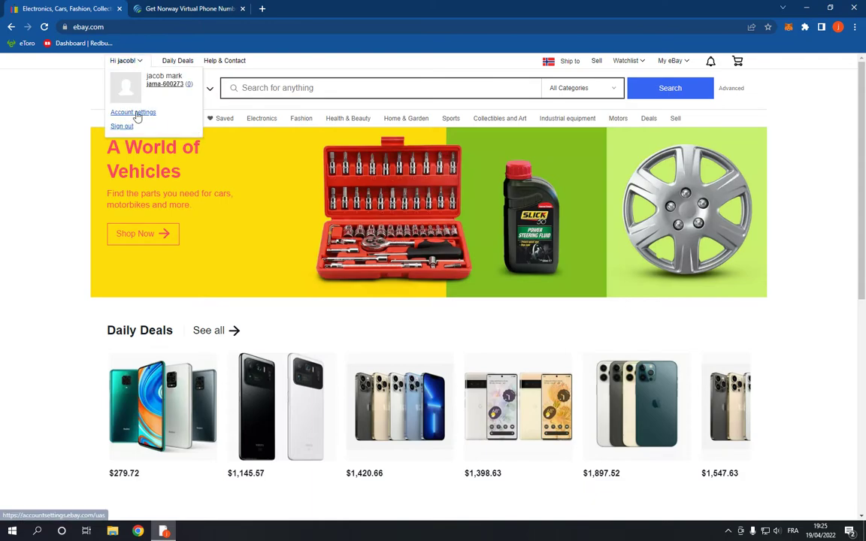
pyautogui.click(133, 112)
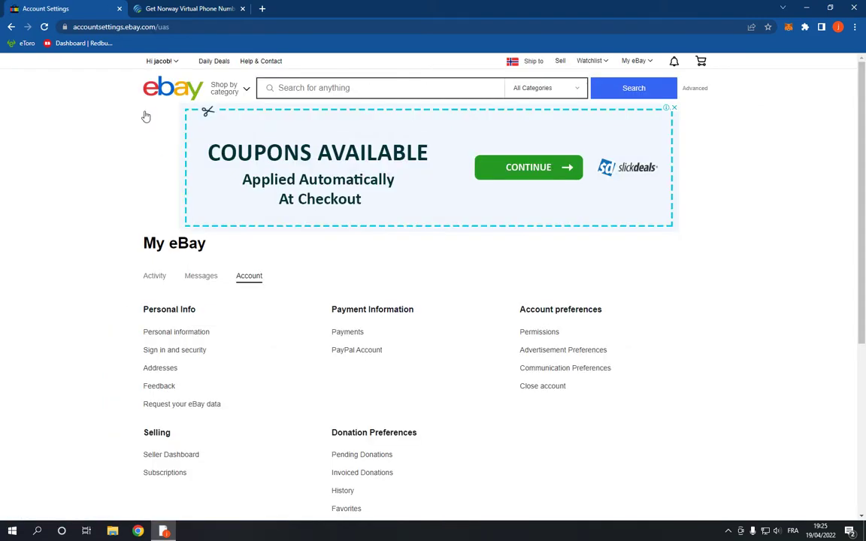
# Step: Review the Account settings page, then switch to the My eBay Activity tab
pyautogui.scroll(-3)
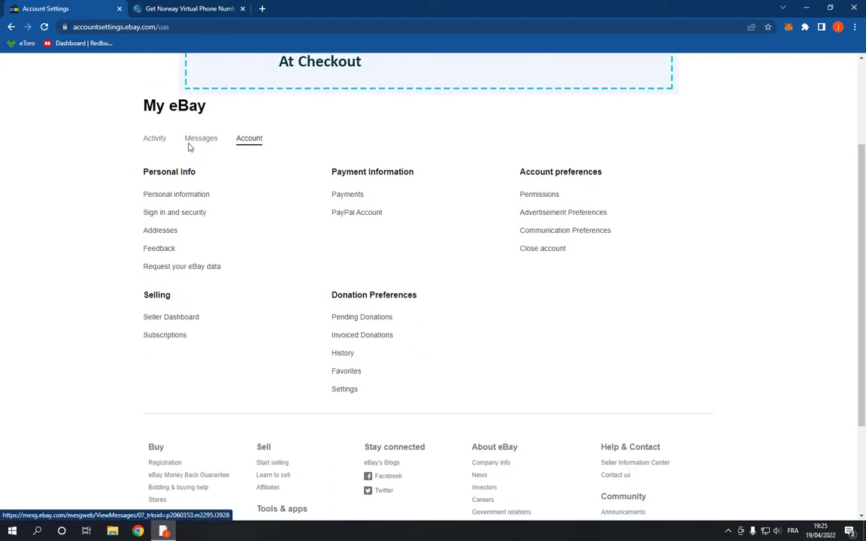
pyautogui.scroll(3)
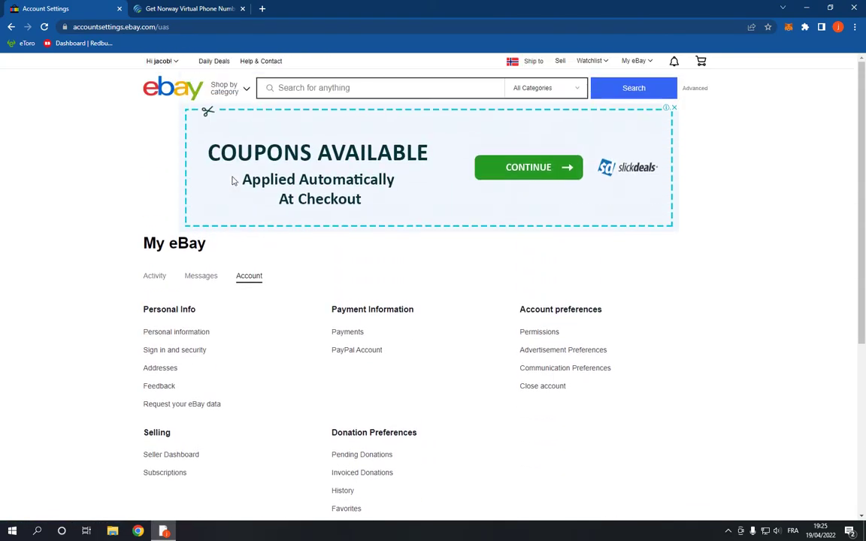
pyautogui.click(154, 275)
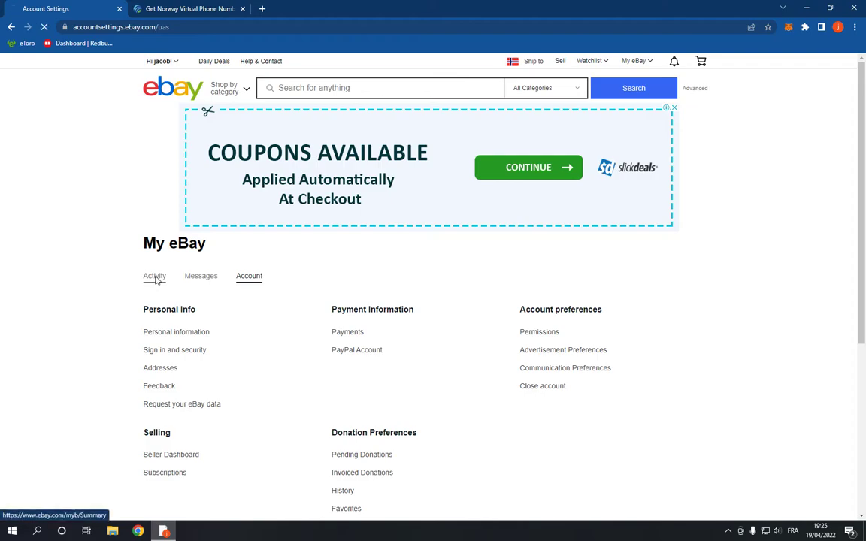
# Step: Open 'Purchase history' from the My eBay Activity sidebar
pyautogui.click(154, 276)
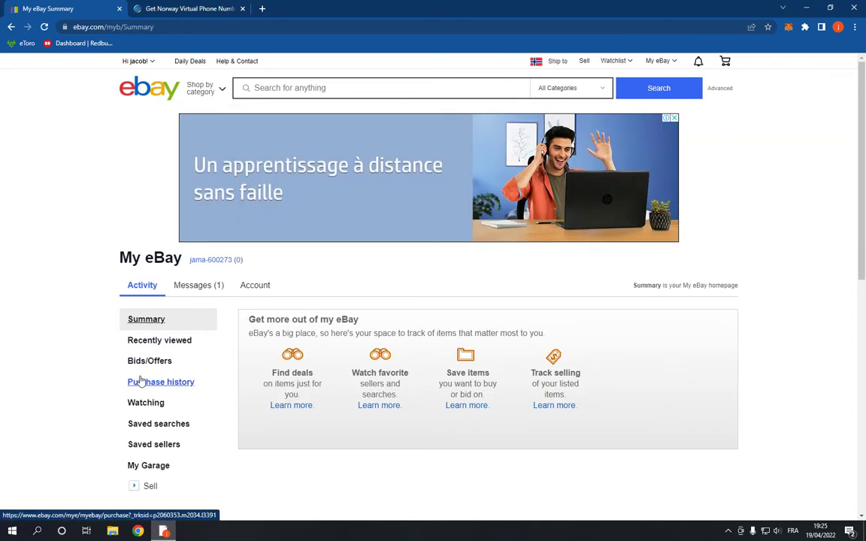
pyautogui.click(161, 382)
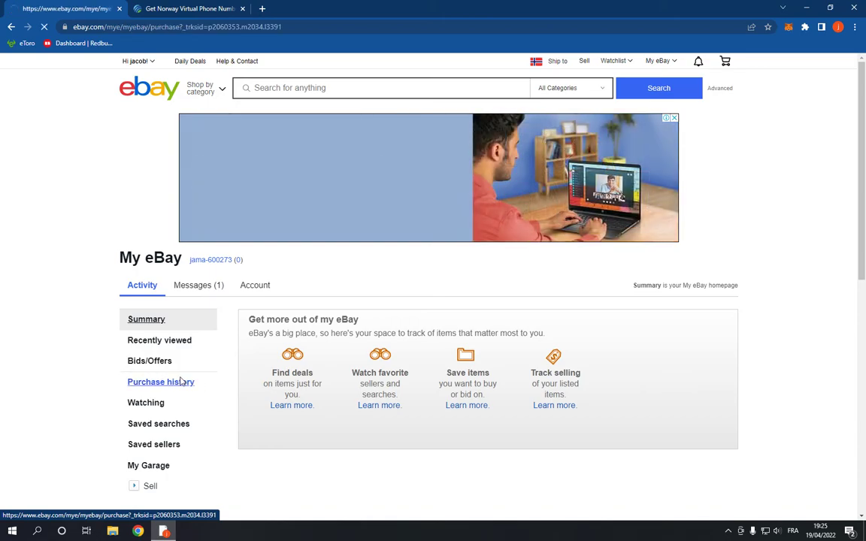
pyautogui.click(161, 382)
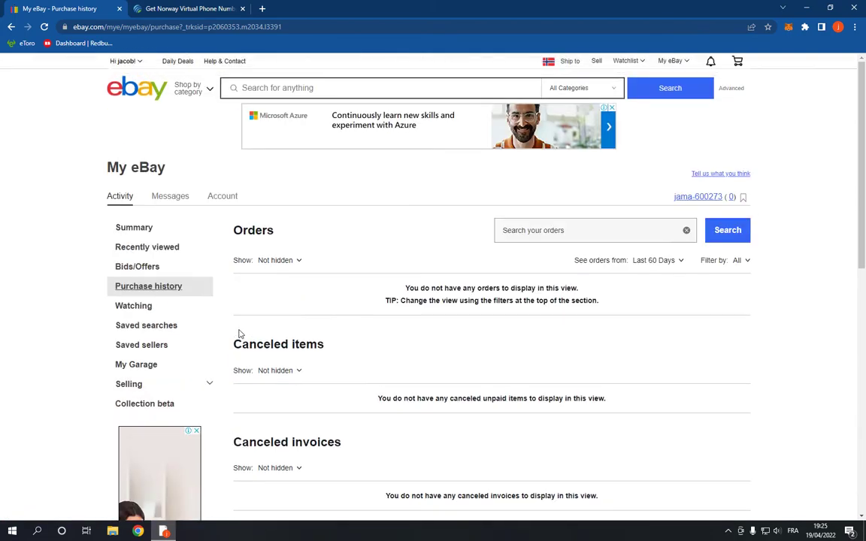
pyautogui.moveTo(153, 306)
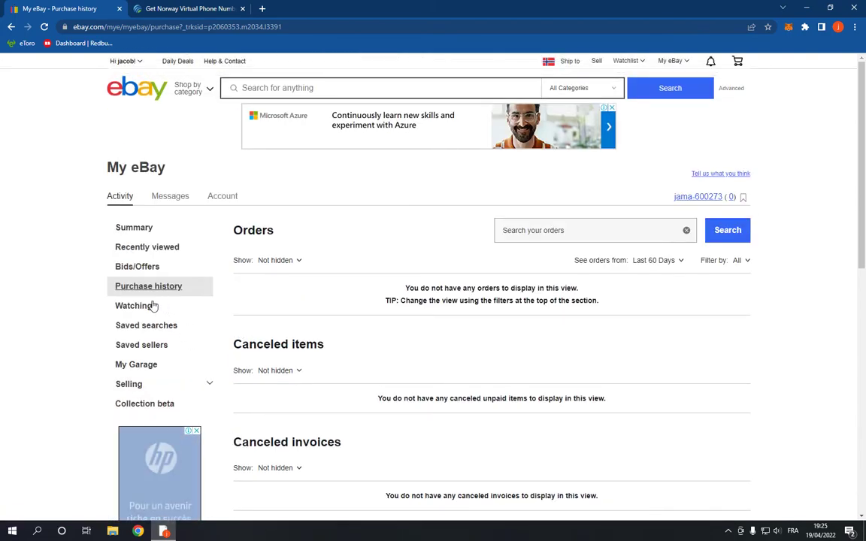
pyautogui.moveTo(459, 239)
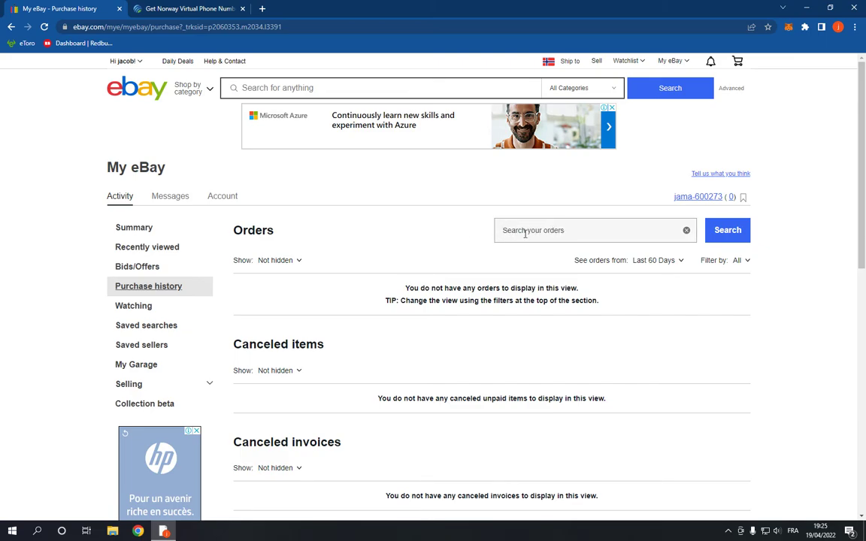
pyautogui.click(594, 230)
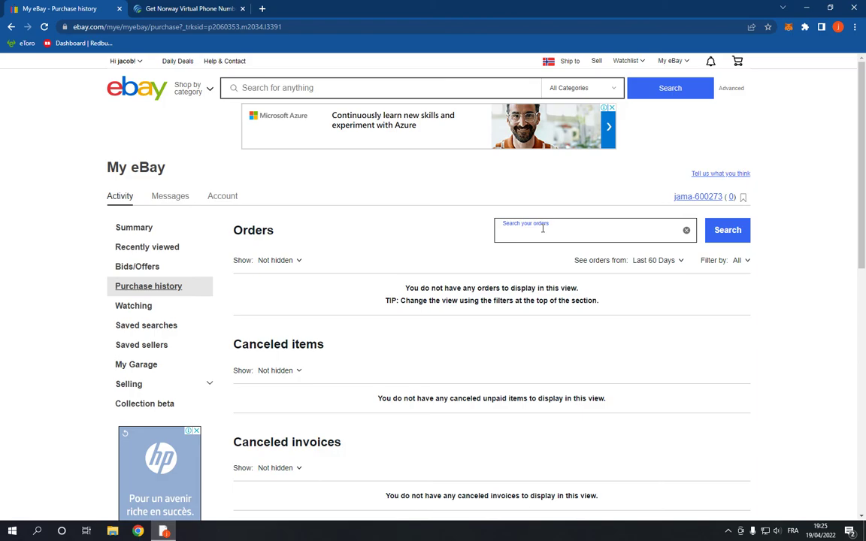
pyautogui.moveTo(428, 233)
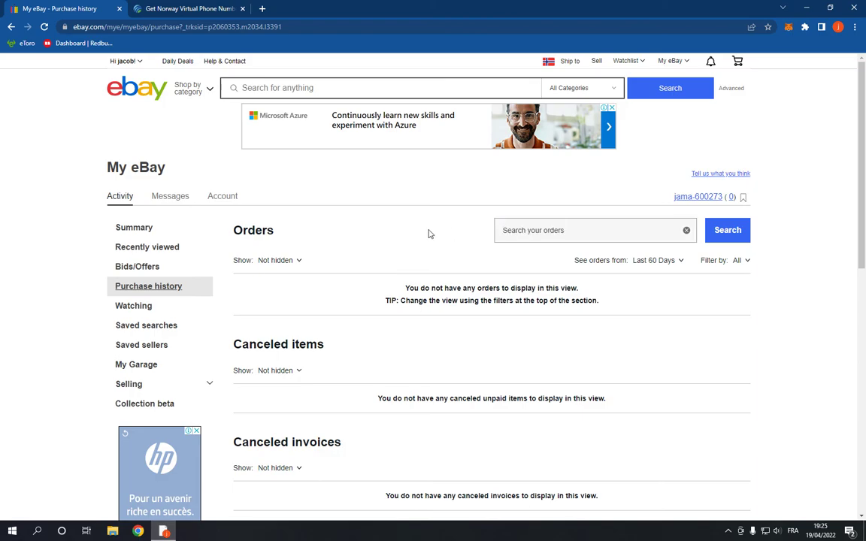